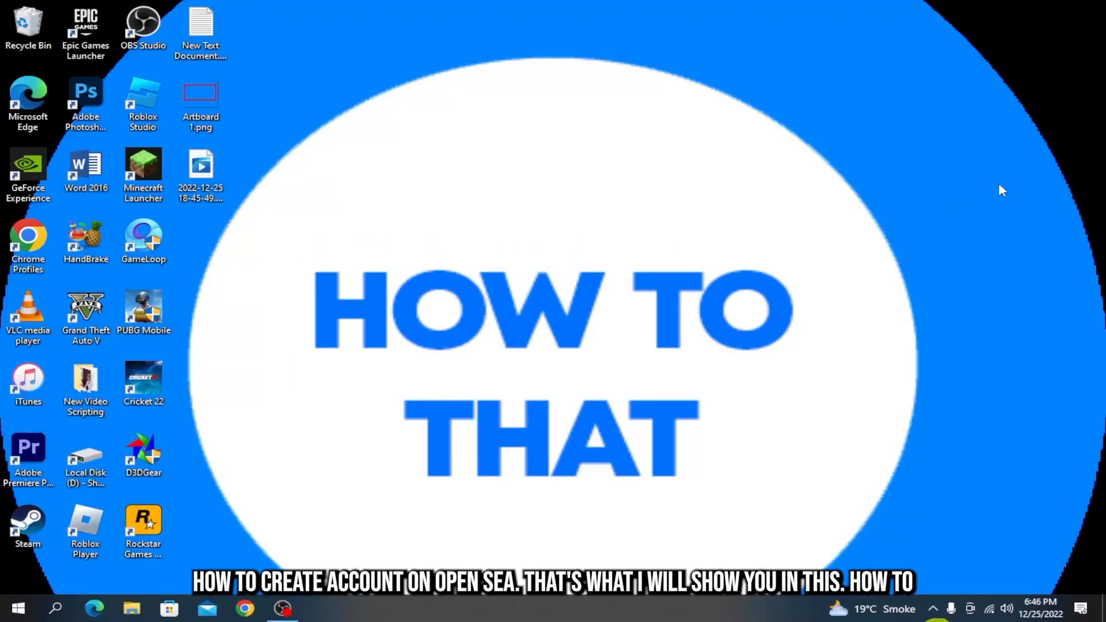
mouse_move(576, 528)
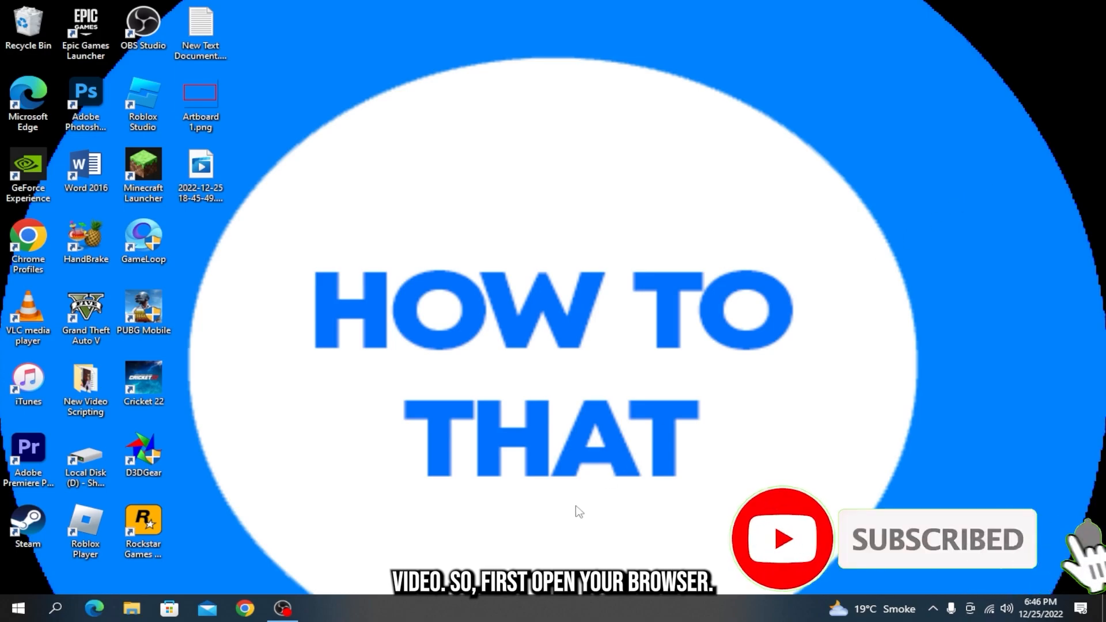
mouse_move(569, 507)
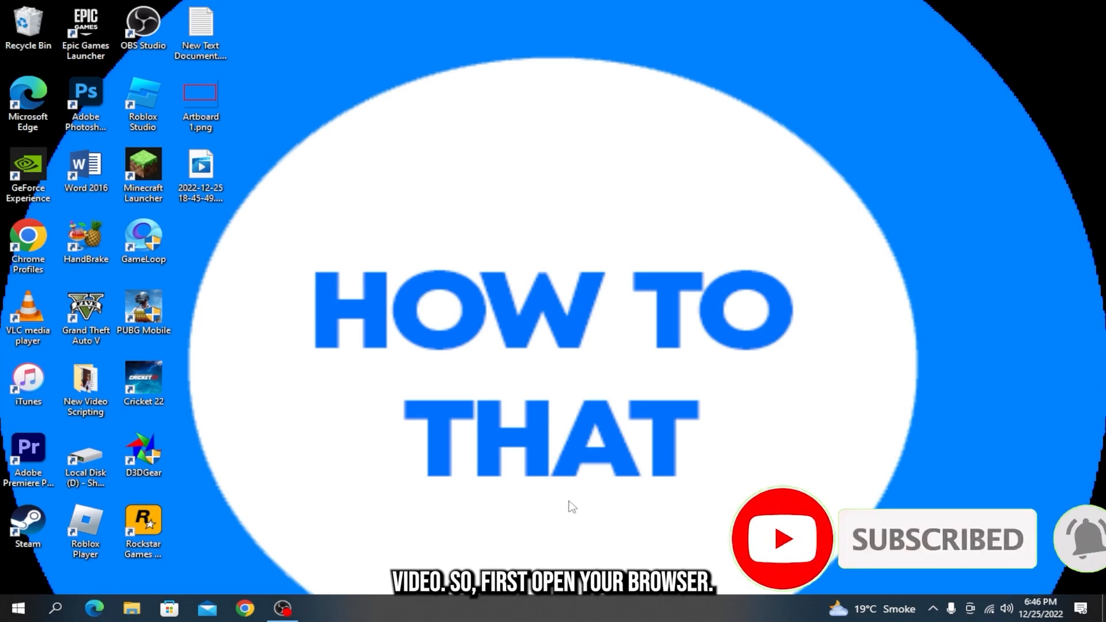
Step: Launch Chrome with the Work profile and find MetaMask's download page for Chrome
click(245, 607)
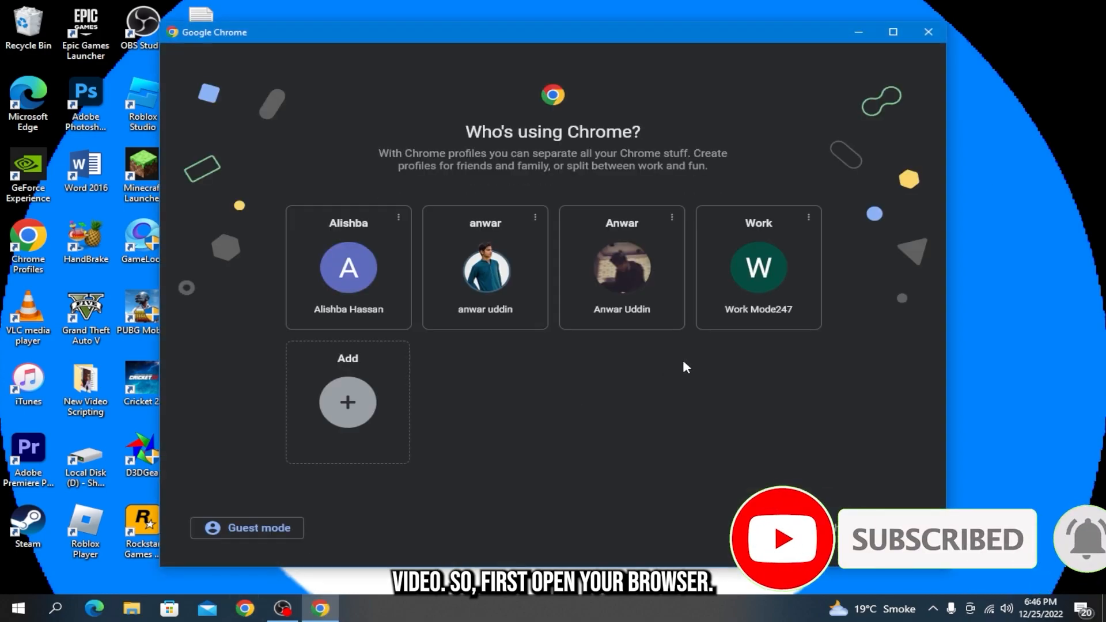
click(759, 268)
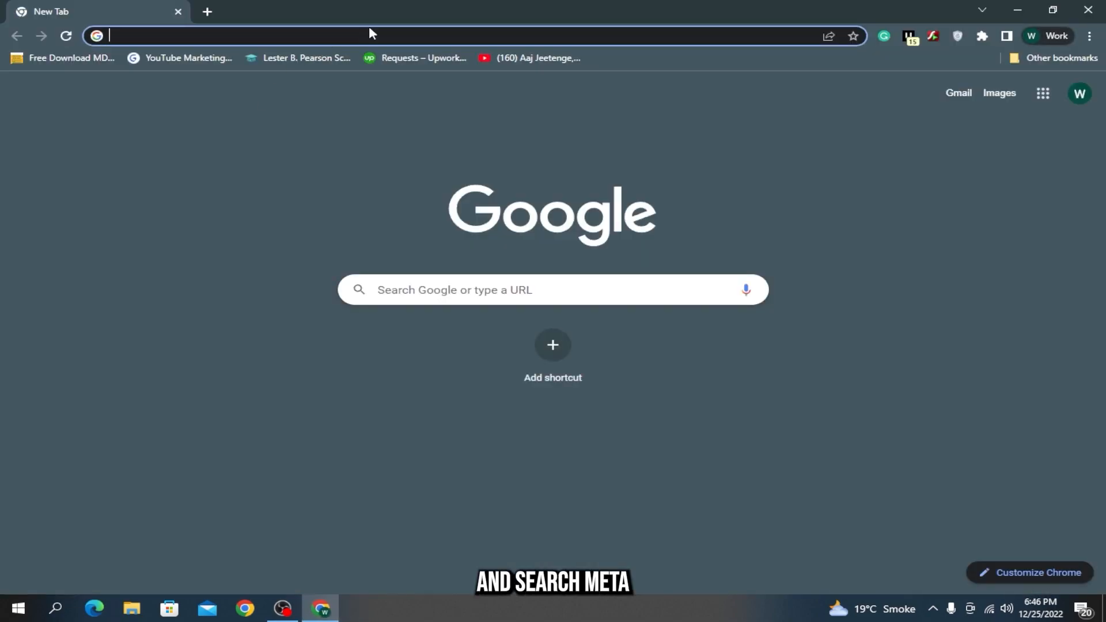
text(metamask.io/download/)
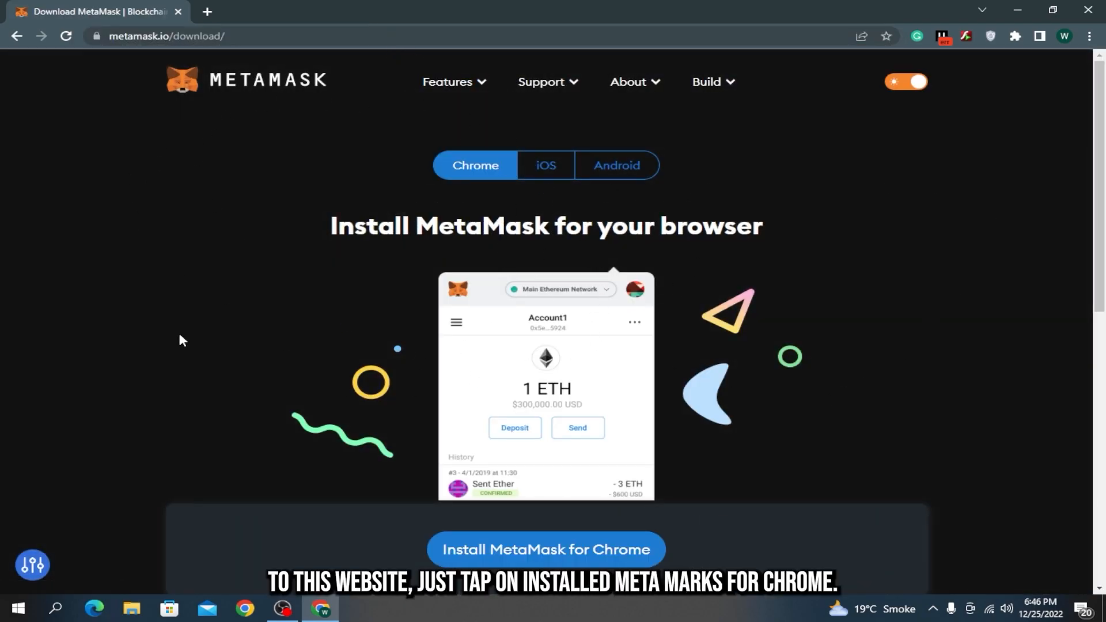
scroll(down, 3)
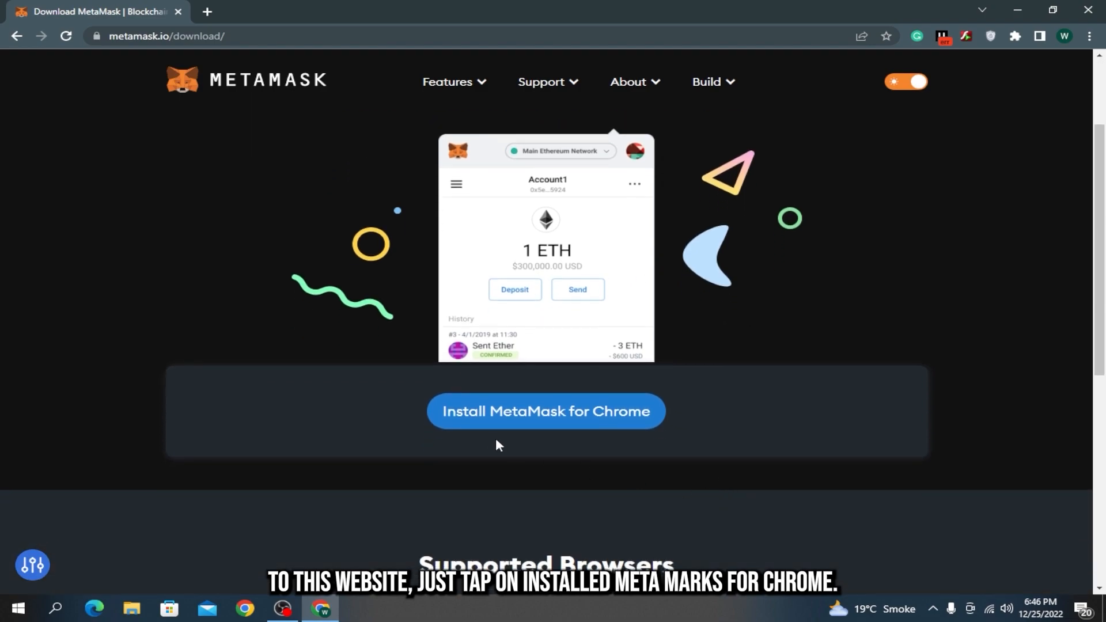
mouse_move(614, 420)
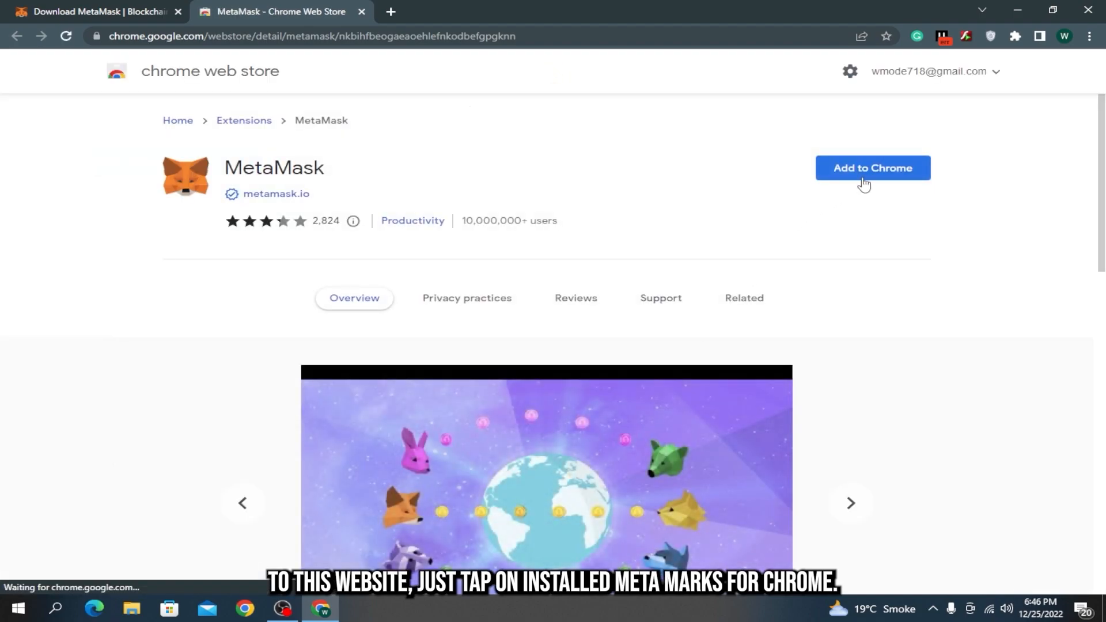
Step: Add the MetaMask extension to Chrome and confirm the installation
click(873, 168)
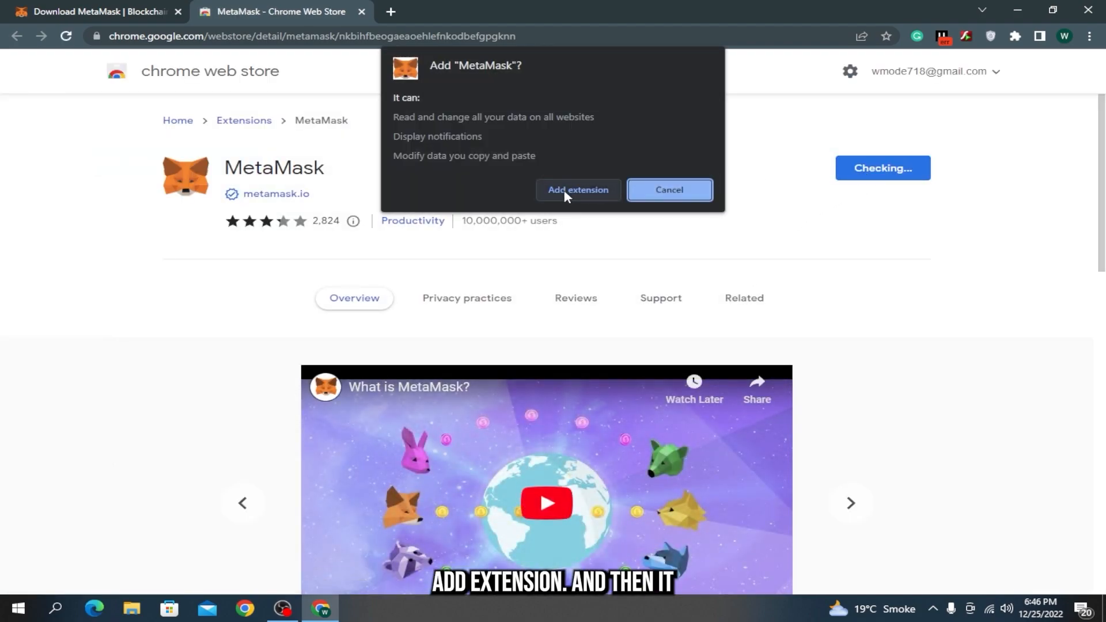
click(578, 190)
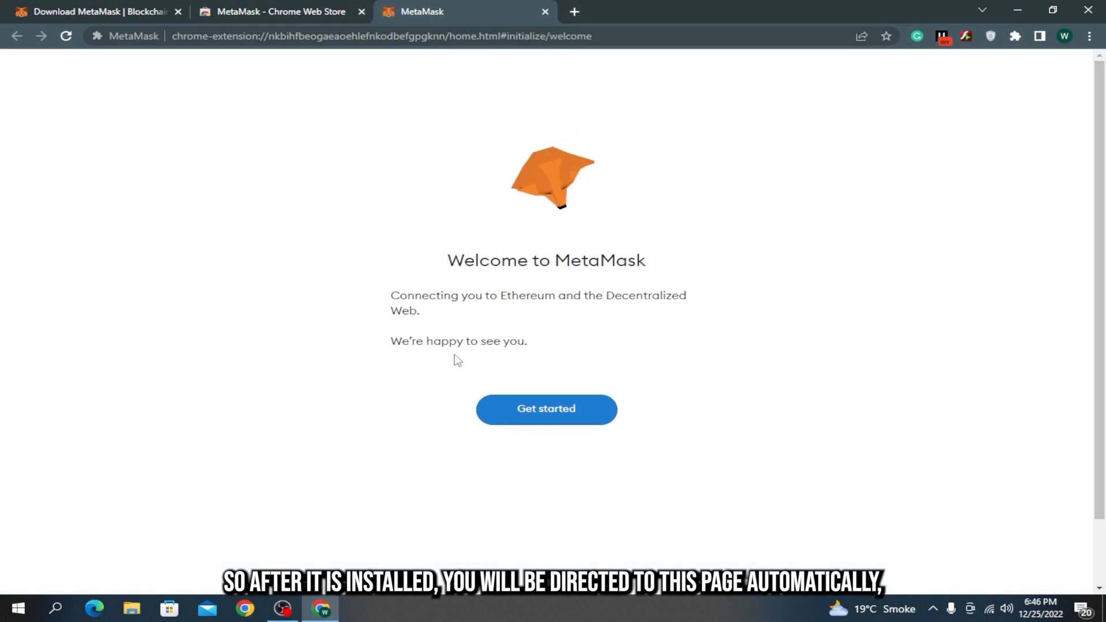
mouse_move(567, 429)
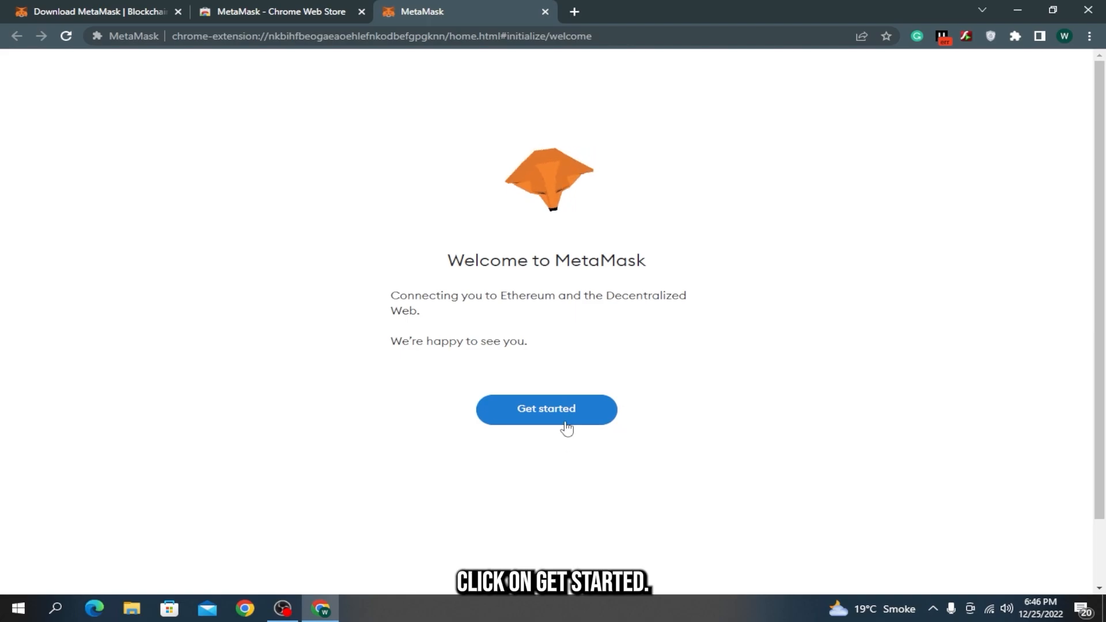
Step: Start a brand-new MetaMask wallet, accept the terms of use, and create it with a password
click(547, 410)
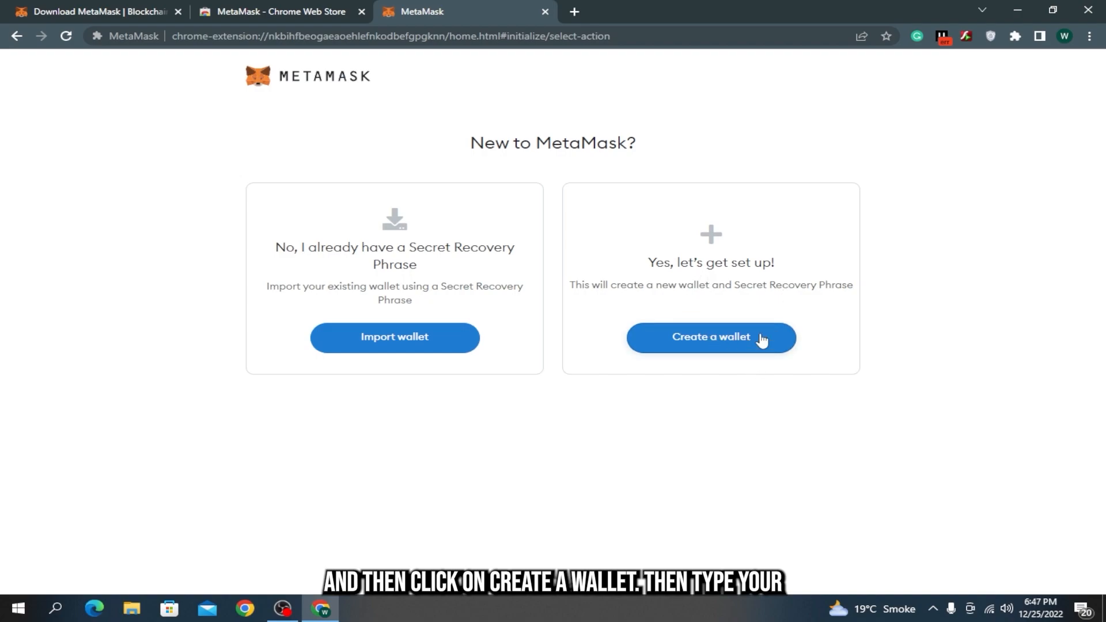
click(711, 338)
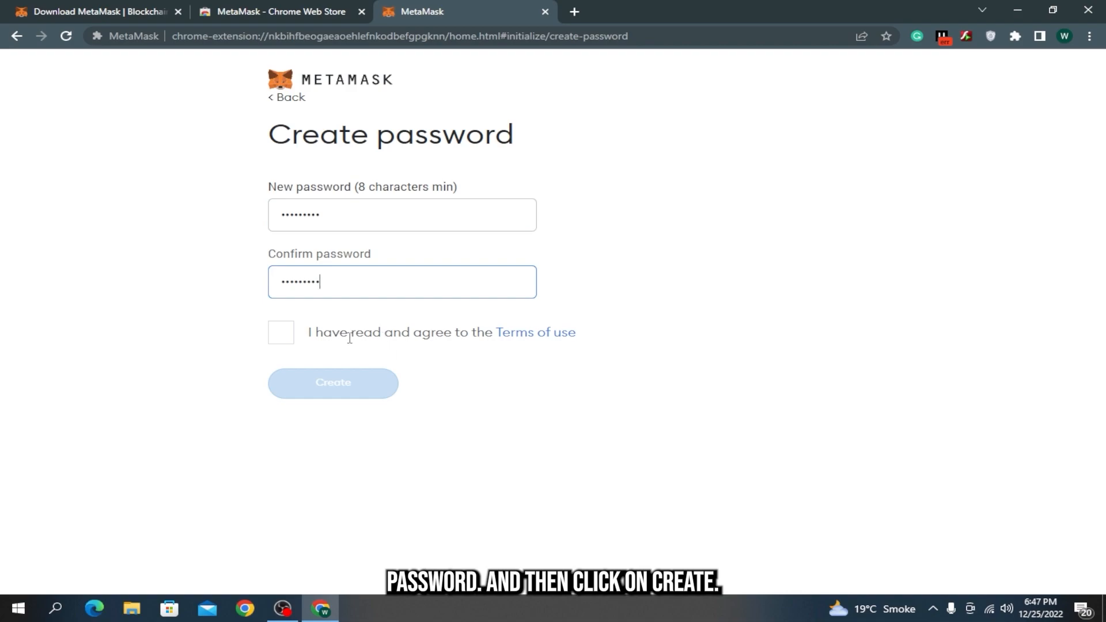
click(281, 332)
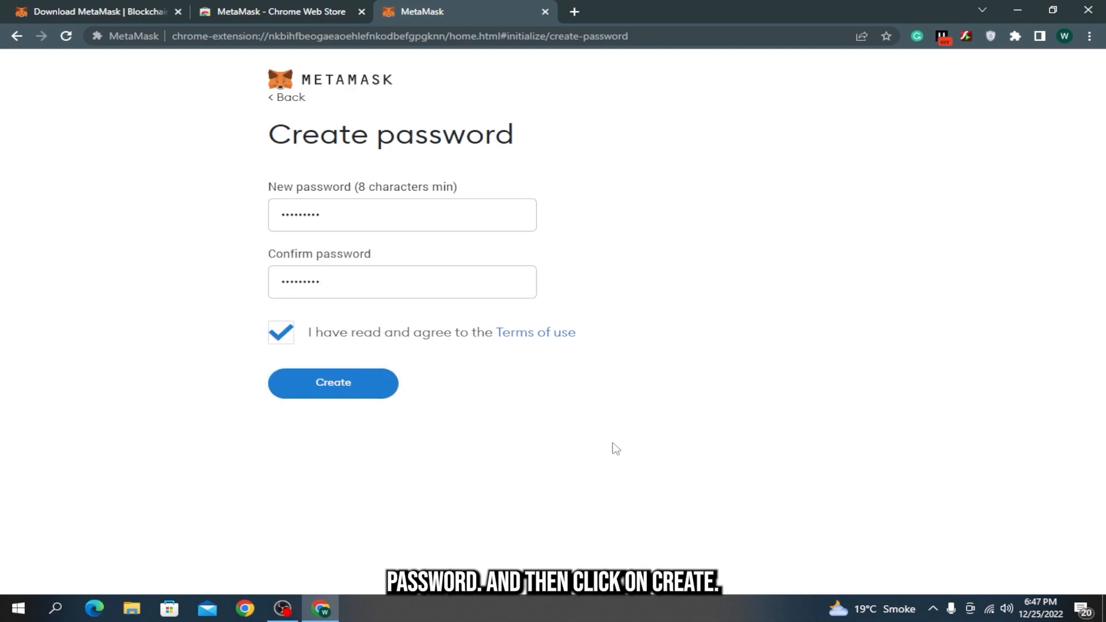
click(333, 383)
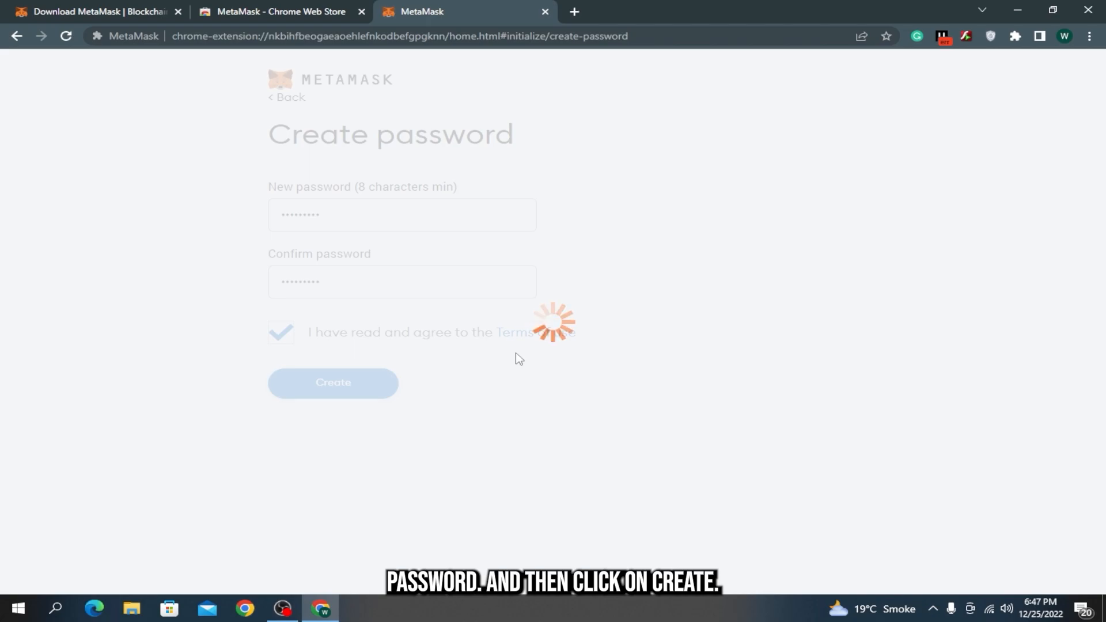
Step: Skip the security video, postpone the recovery phrase backup, and dismiss the portfolio announcement
click(333, 383)
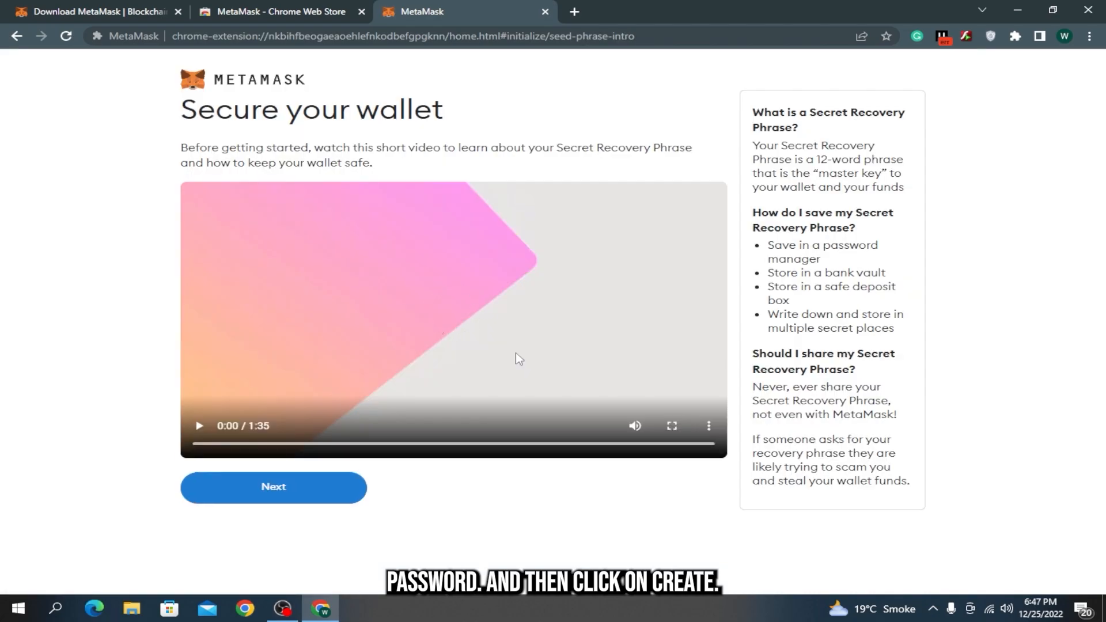
click(274, 488)
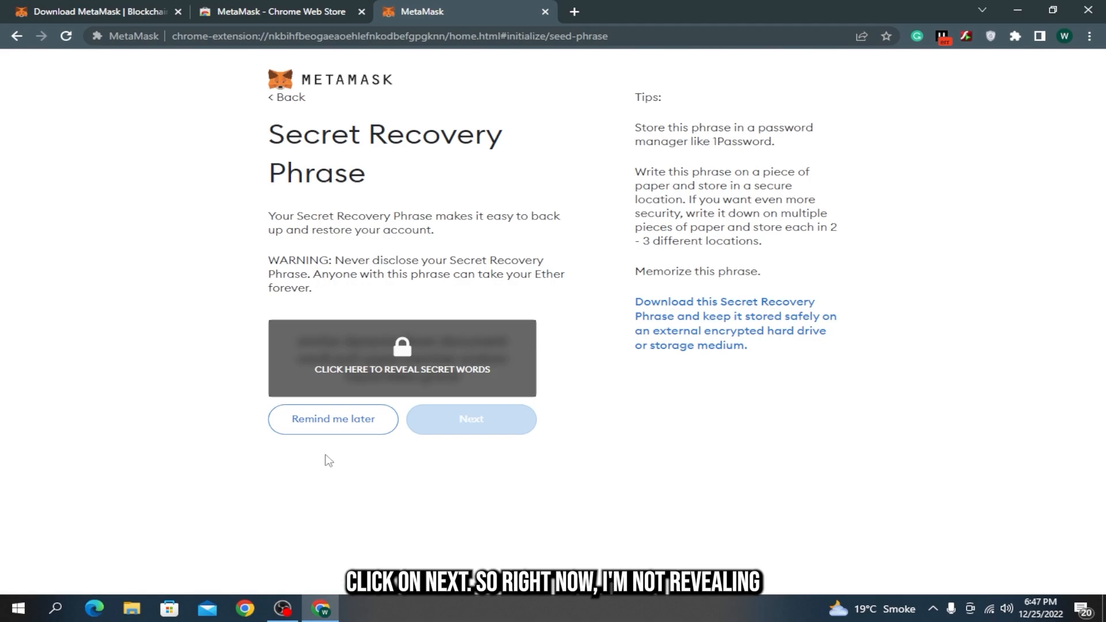
mouse_move(435, 444)
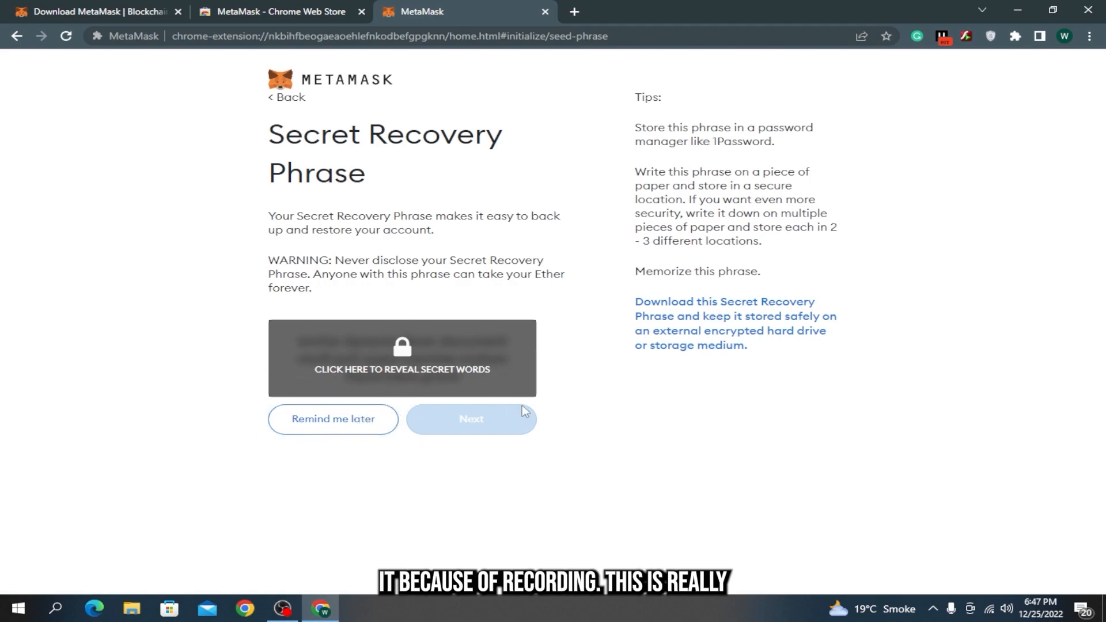
mouse_move(439, 466)
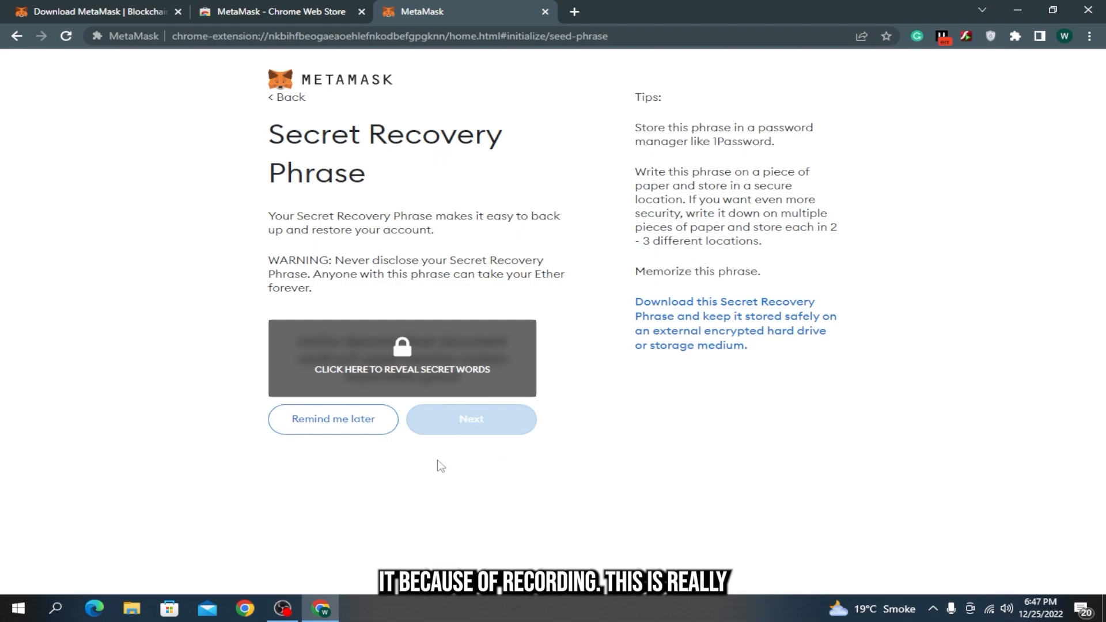
mouse_move(429, 380)
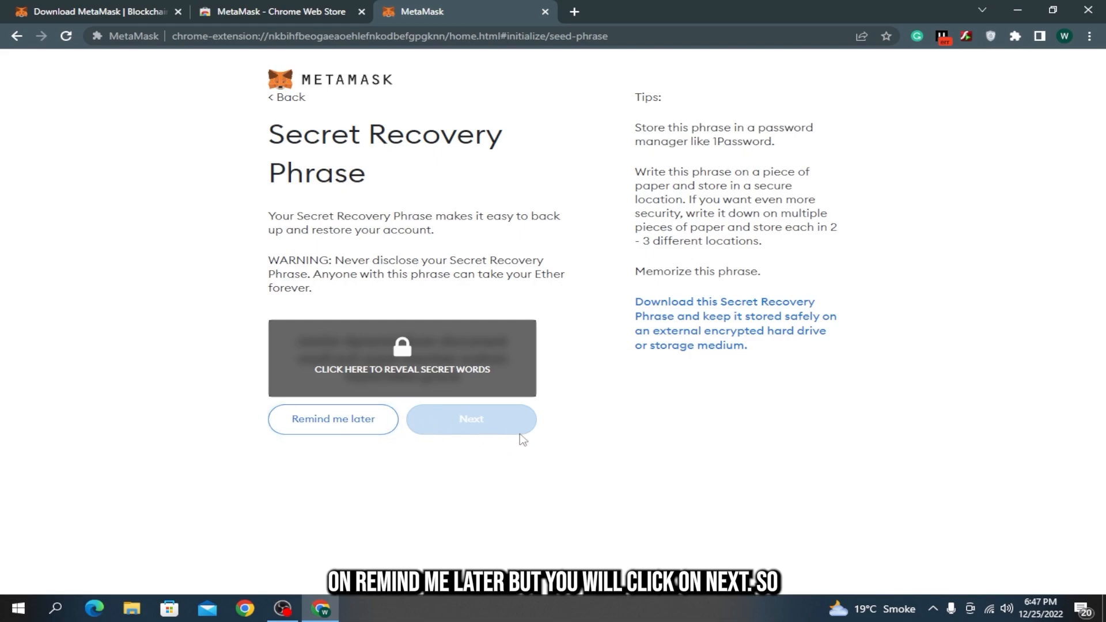
click(334, 420)
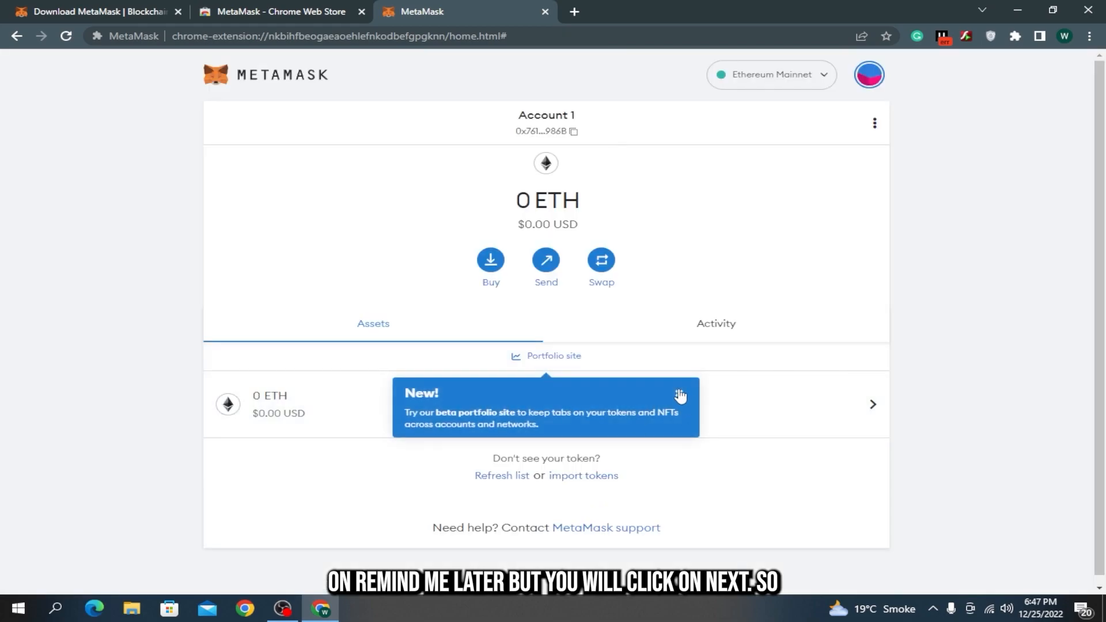
click(682, 395)
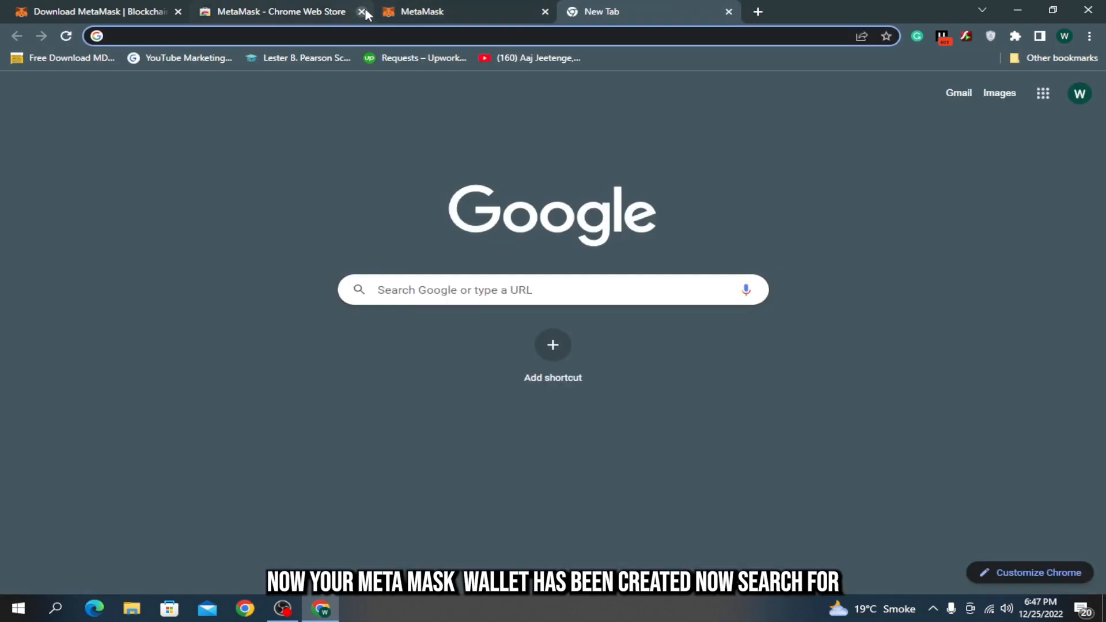
Step: Close the Web Store tab and open OpenSea's Profile from the account menu
click(360, 11)
text(opensea.io)
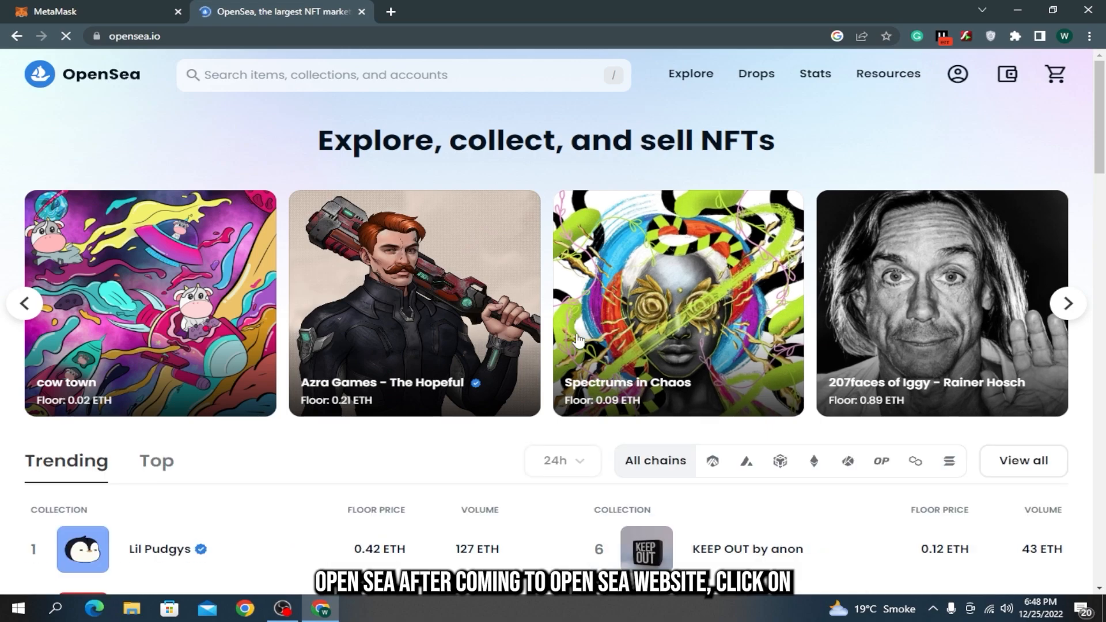
click(958, 74)
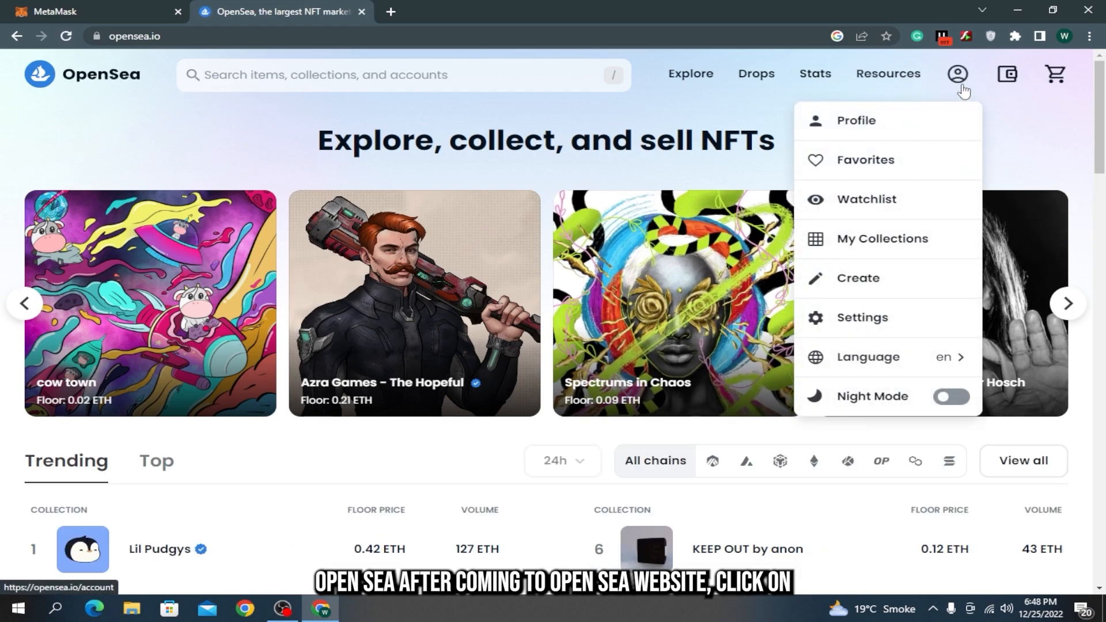
click(856, 120)
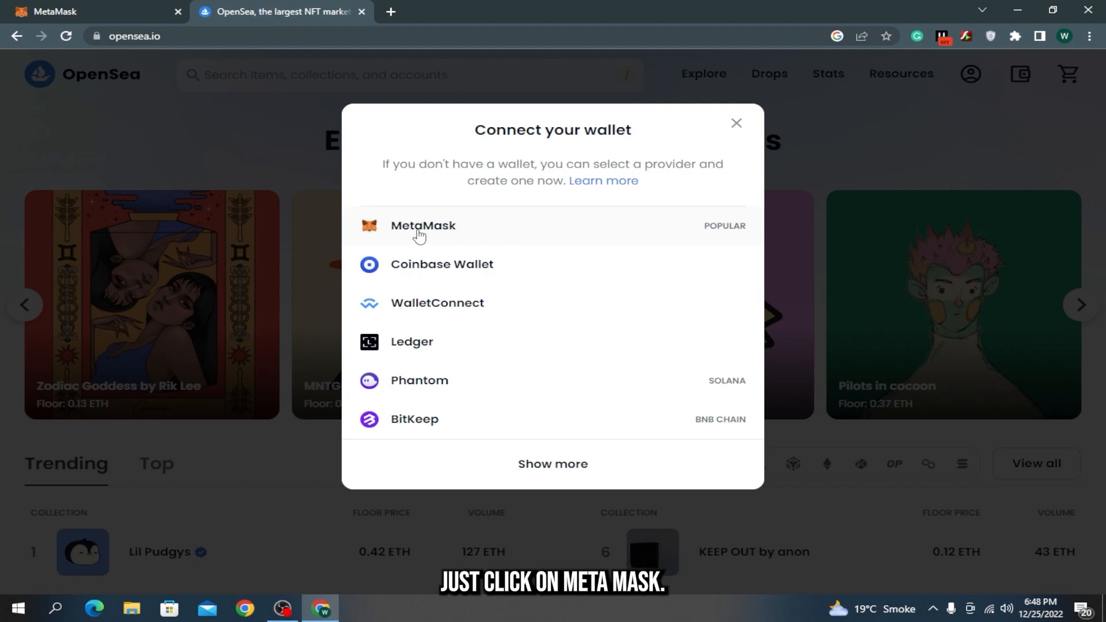
Step: Choose MetaMask, approve connecting Account 1 to opensea.io, and accept OpenSea's terms
click(424, 226)
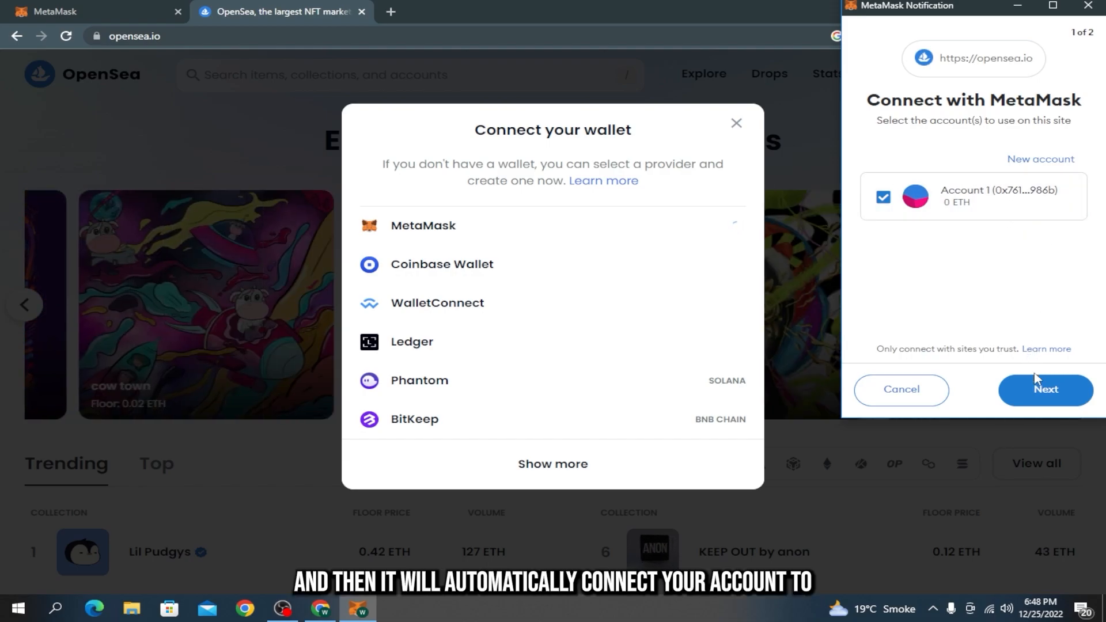
click(1045, 390)
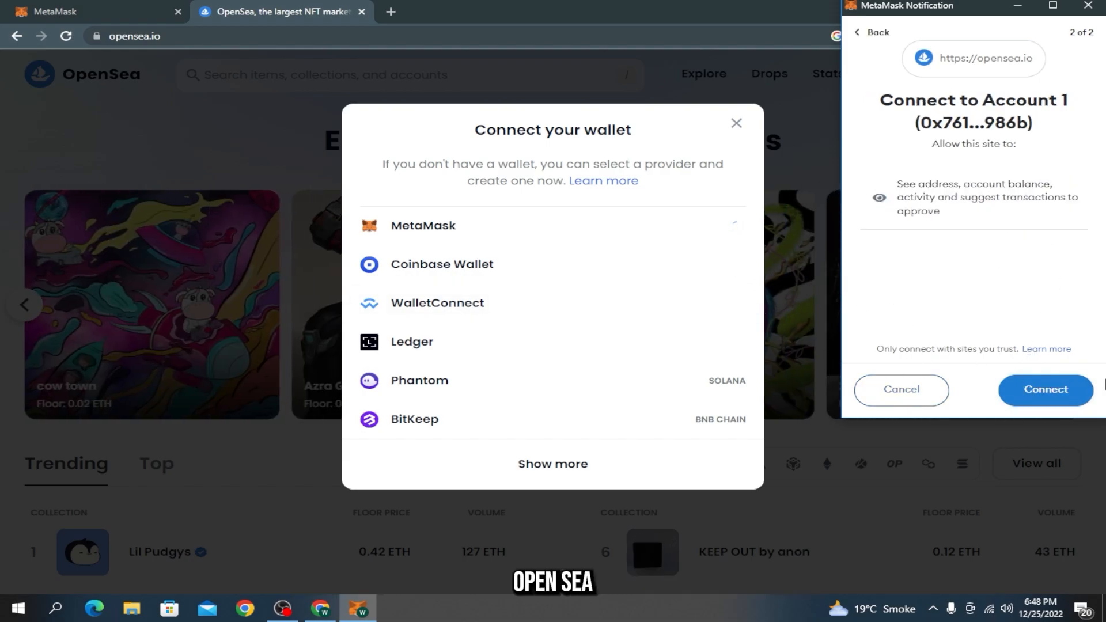
click(1046, 390)
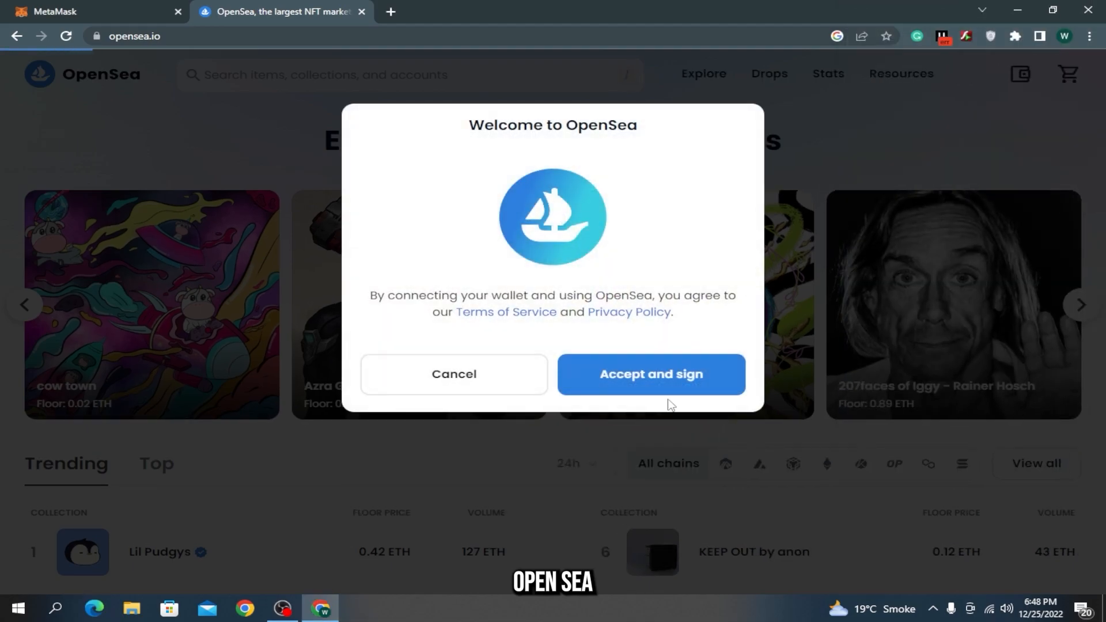
click(652, 375)
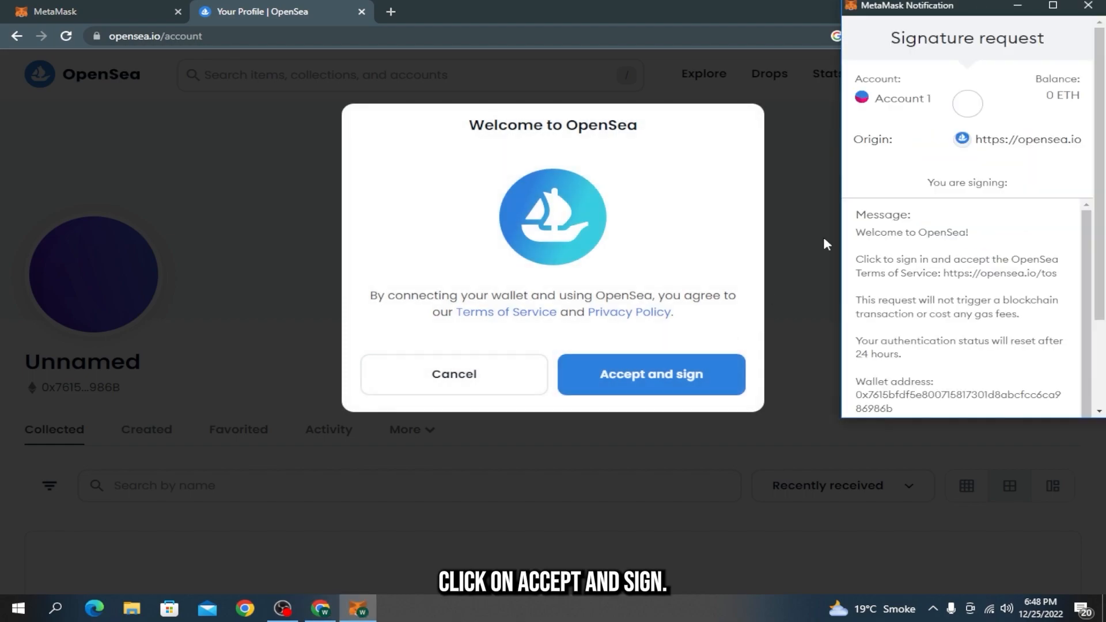
Step: Scroll the MetaMask signature request and sign OpenSea's welcome message
scroll(down, 3)
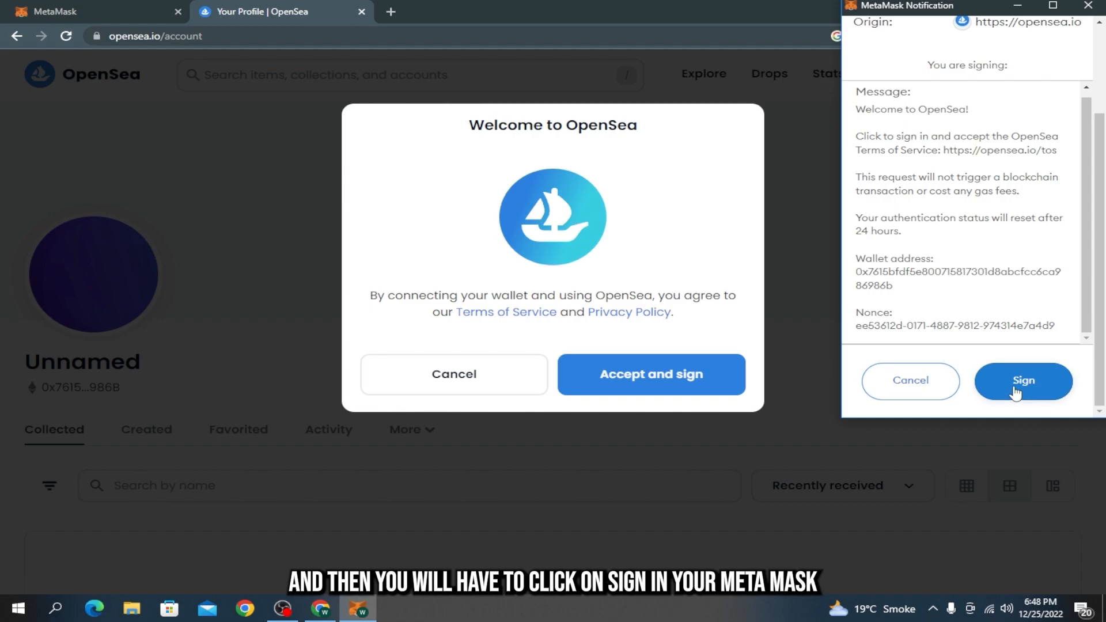
click(1024, 381)
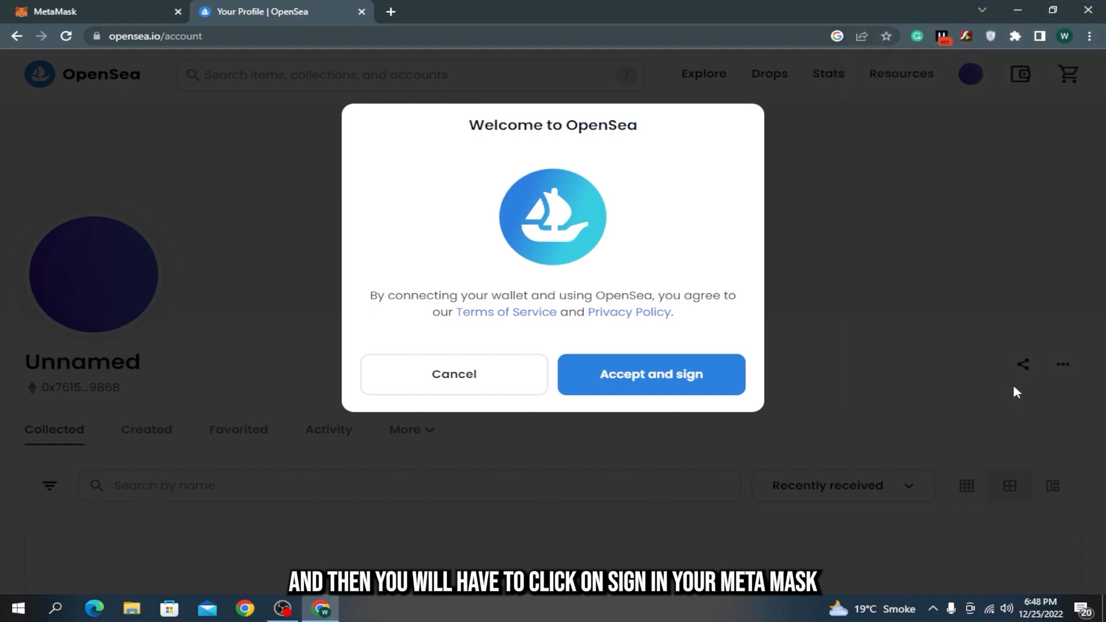
click(652, 375)
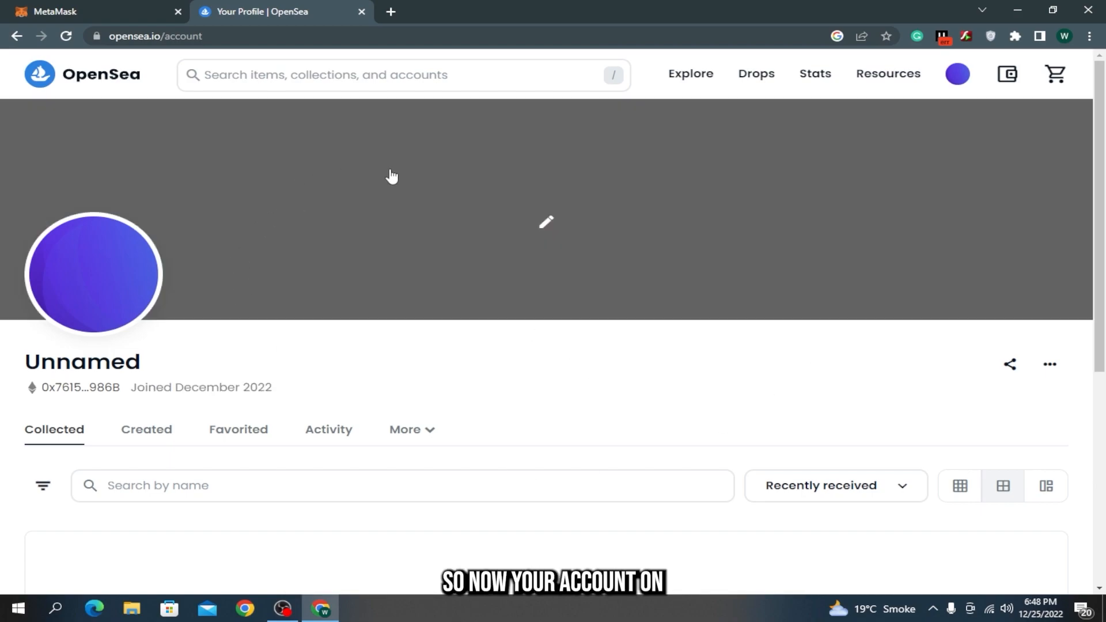
mouse_move(727, 326)
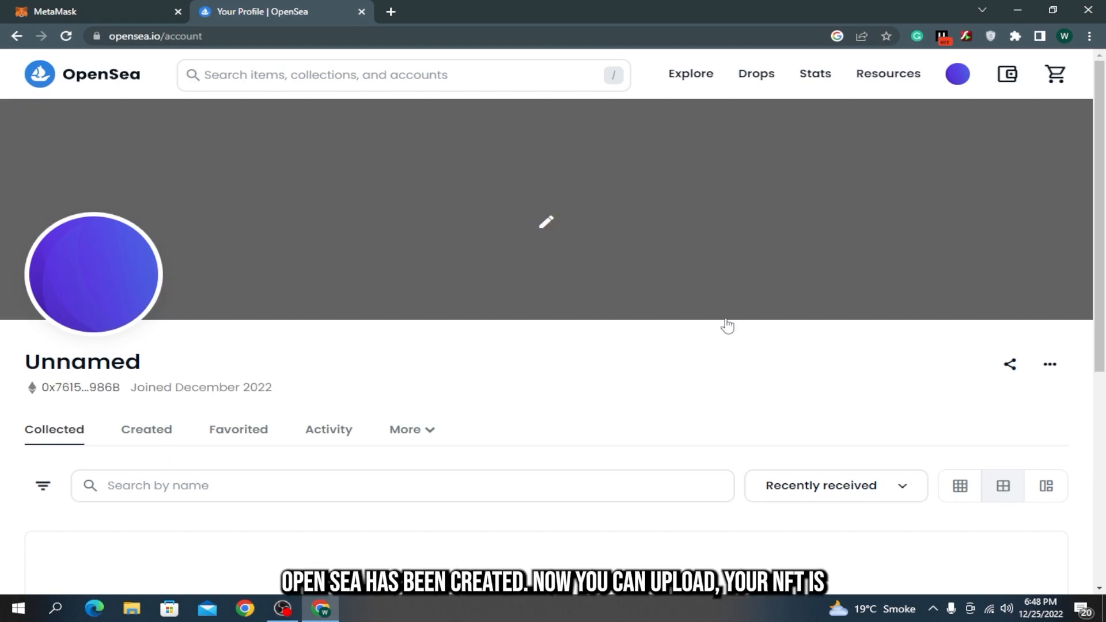
scroll(down, 3)
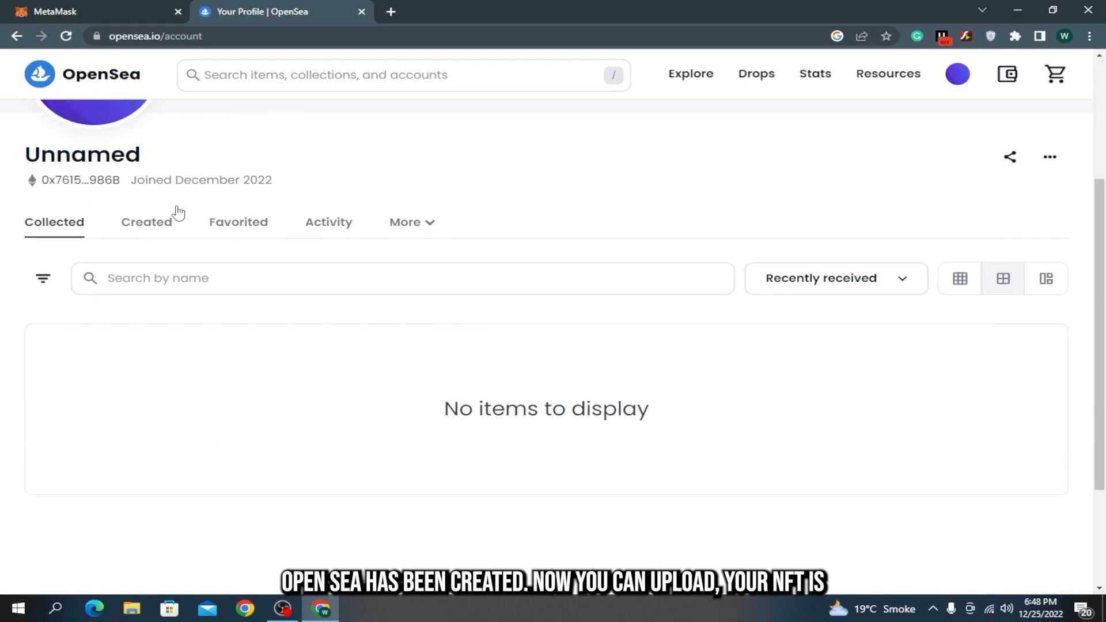
mouse_move(687, 309)
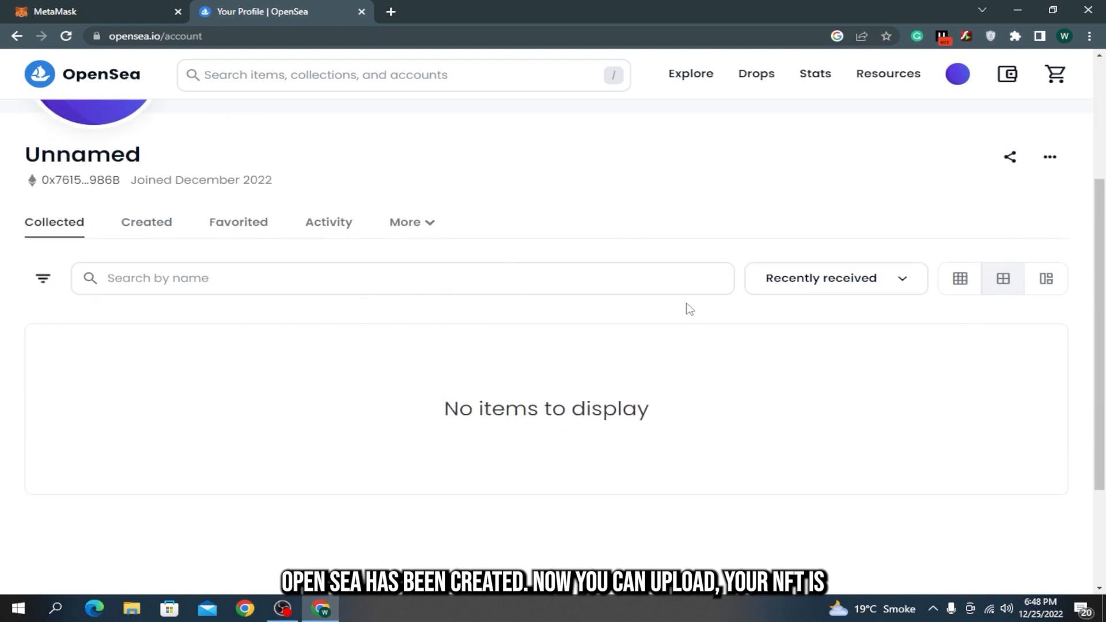